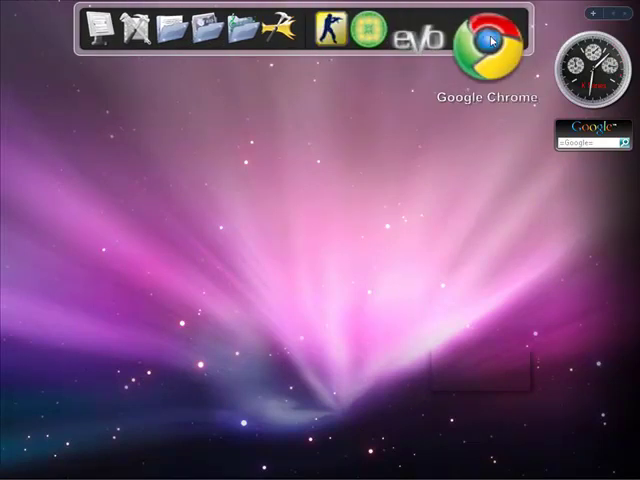
click(490, 50)
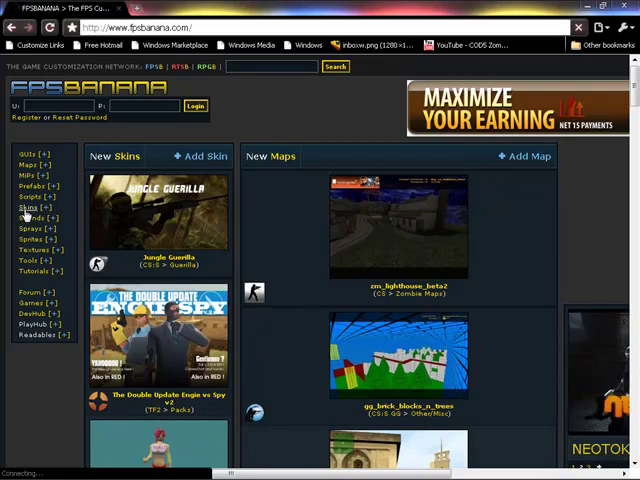
Go to Skins in the sidebar and pick Counter-Strike: Condition Zero.
click(29, 214)
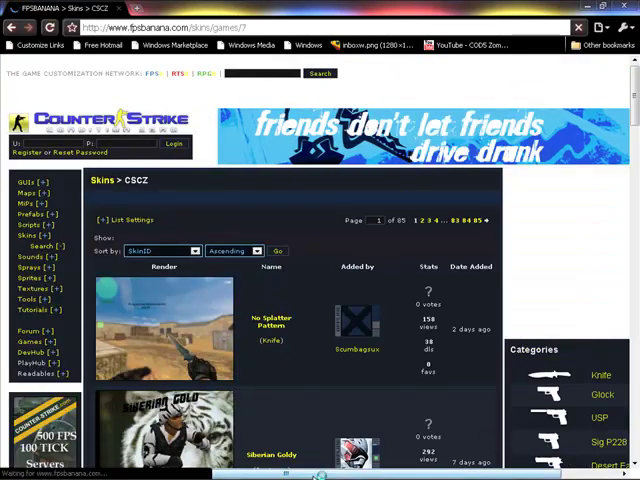
Scroll the CSCZ skins page and open the Dual Elites category.
scroll(down, 3)
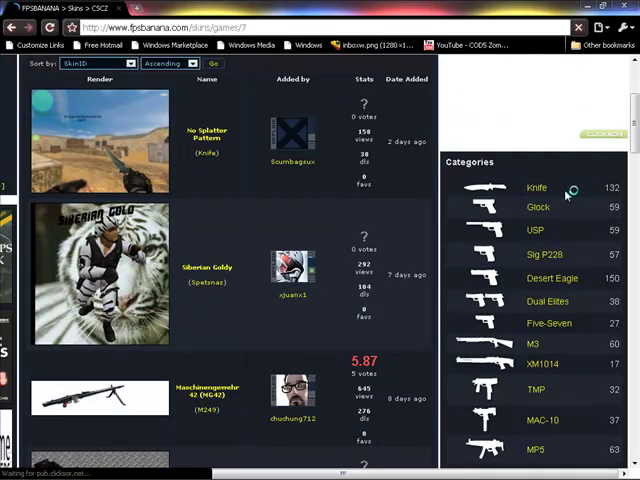
scroll(down, 3)
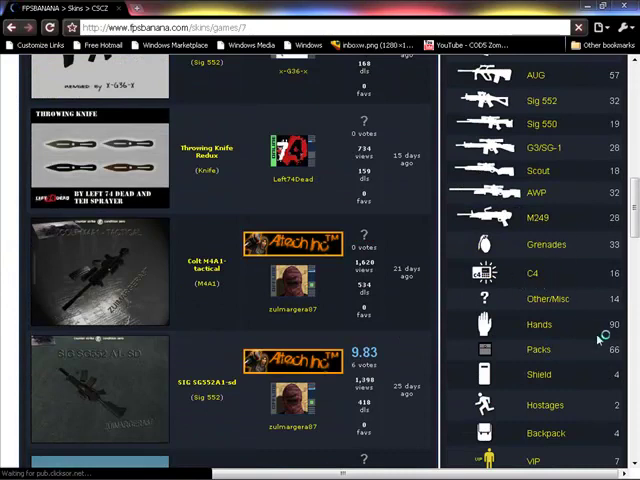
scroll(down, 3)
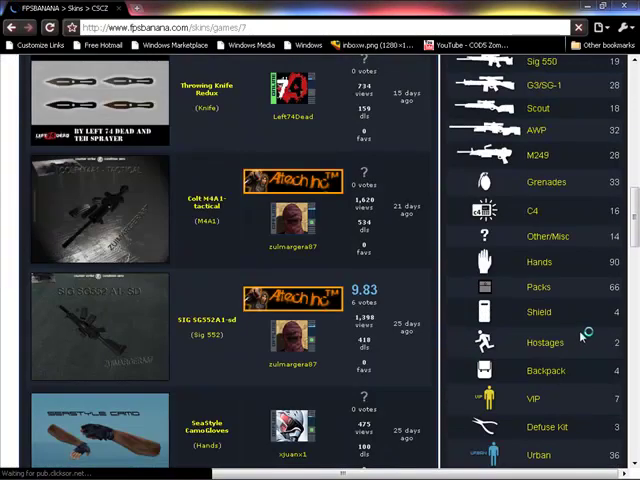
scroll(down, 3)
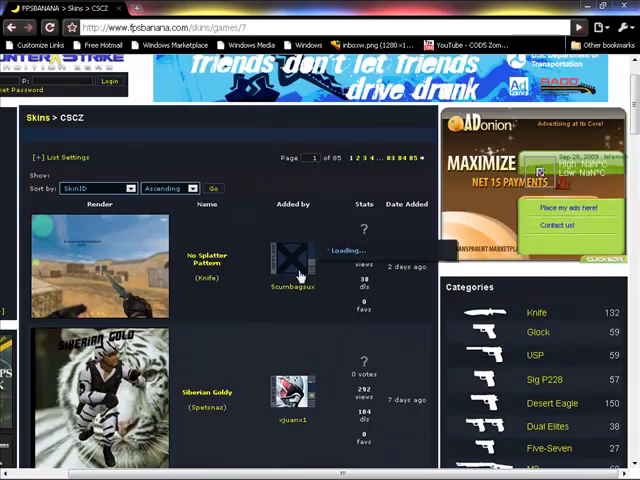
scroll(down, 3)
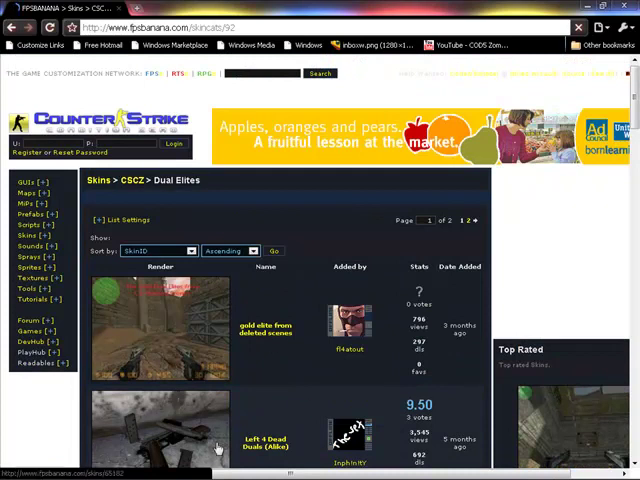
Scroll the Dual Elites list and open the Dual Raging Bulls skin page.
scroll(down, 3)
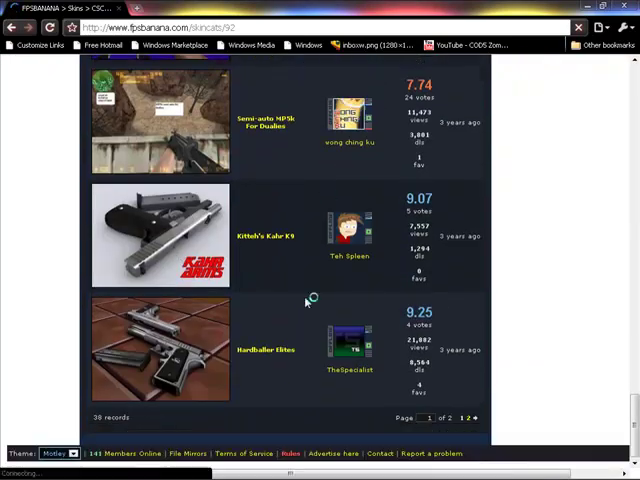
scroll(down, 3)
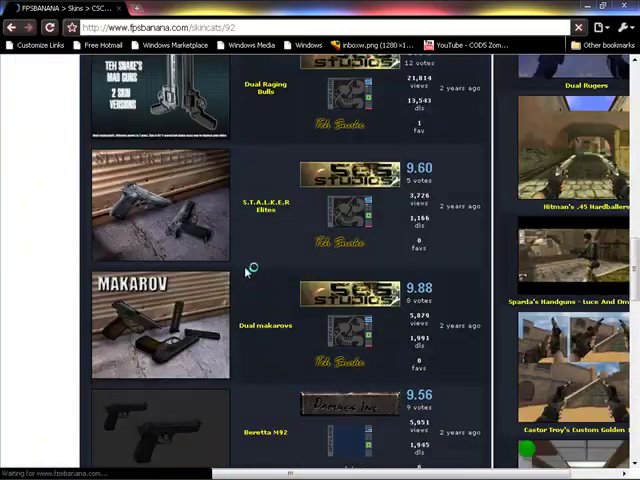
scroll(down, 3)
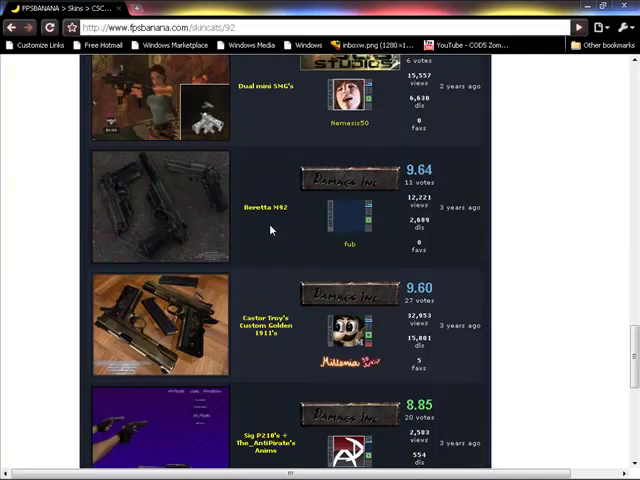
scroll(down, 3)
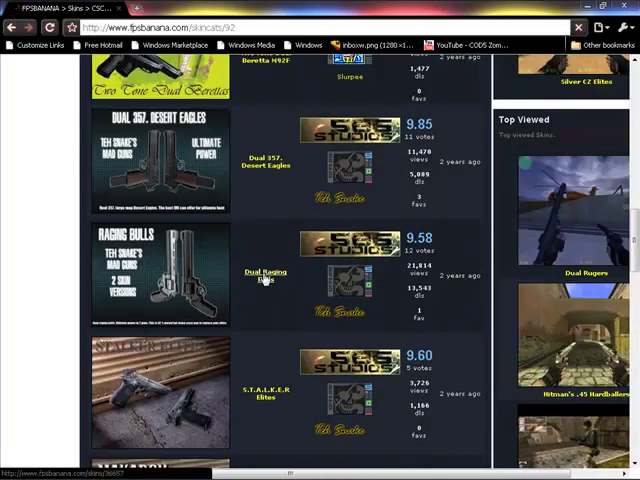
click(263, 277)
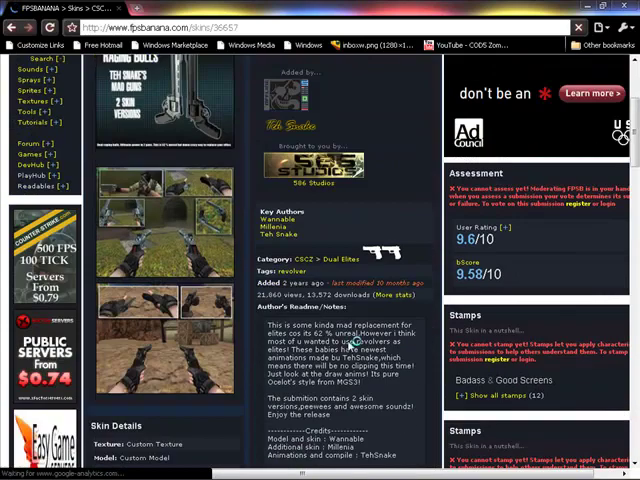
Scroll past the readme and open the download page for dual_bullz.rar.
scroll(down, 3)
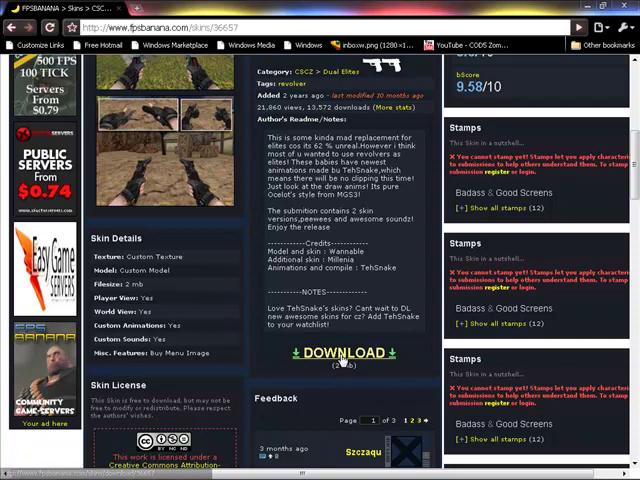
click(348, 353)
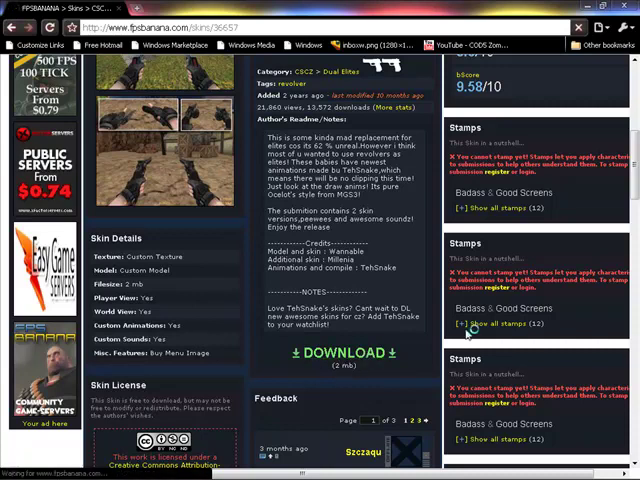
click(340, 354)
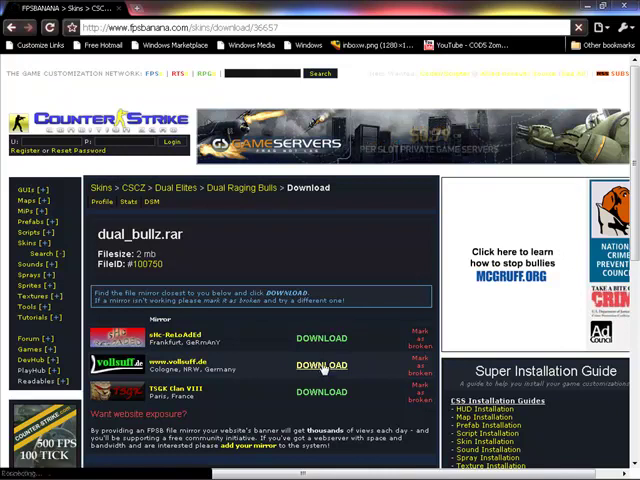
Download dual_bullz.rar from the vollsuff German mirror and open it in WinRAR.
click(321, 365)
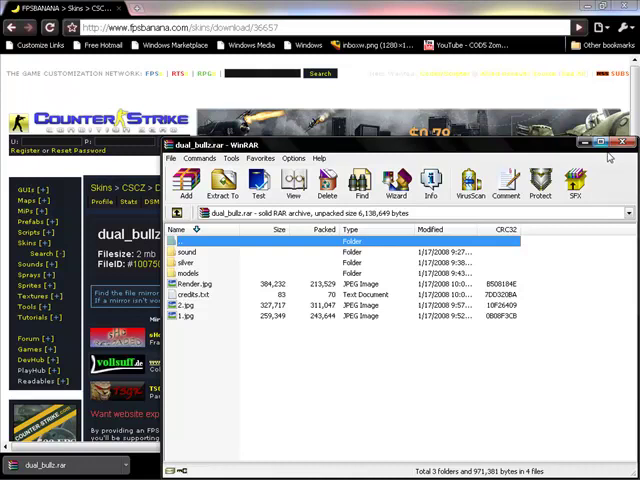
Maximize WinRAR and open the archive's models folder showing v_elite, w_elite, p_elite.
click(608, 143)
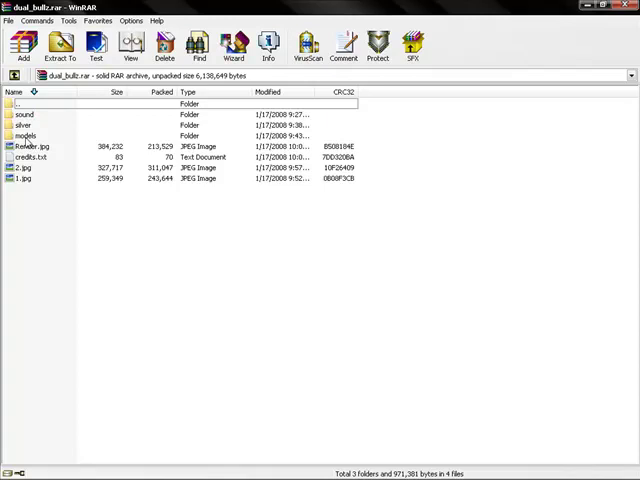
double_click(30, 135)
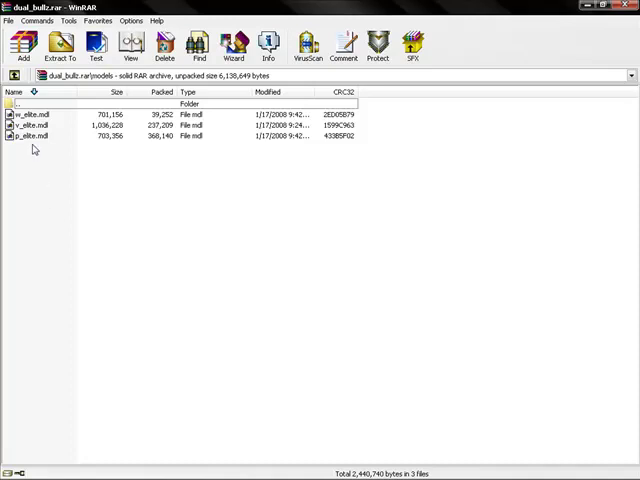
mouse_move(44, 148)
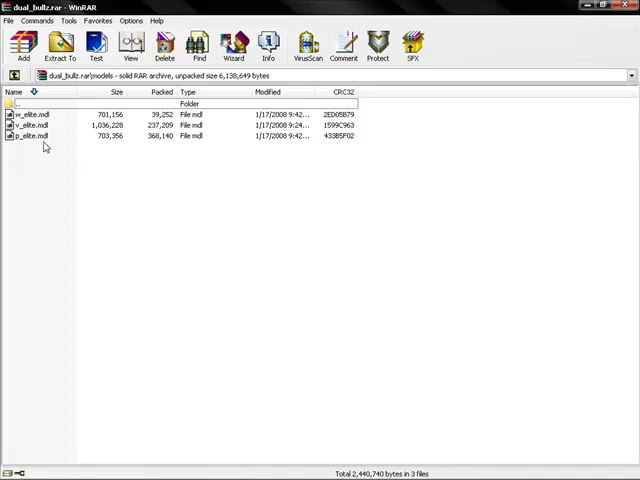
Delete p_elite.mdl from dual_bullz.rar, repacking in the background.
right_click(35, 137)
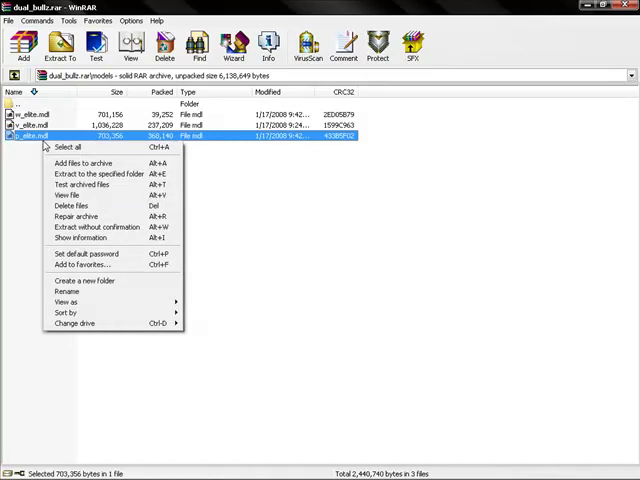
click(73, 205)
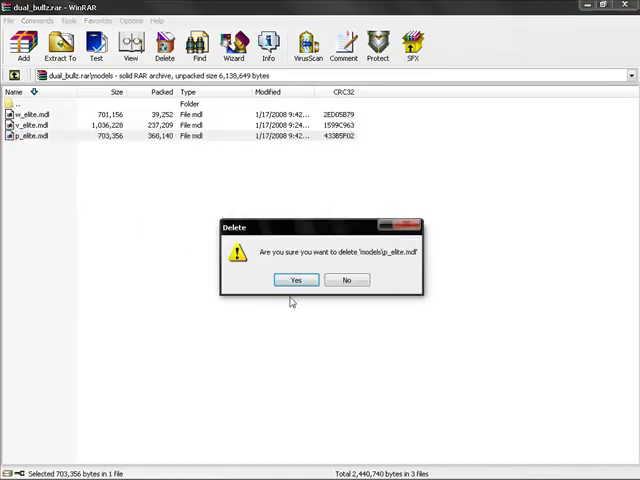
click(293, 279)
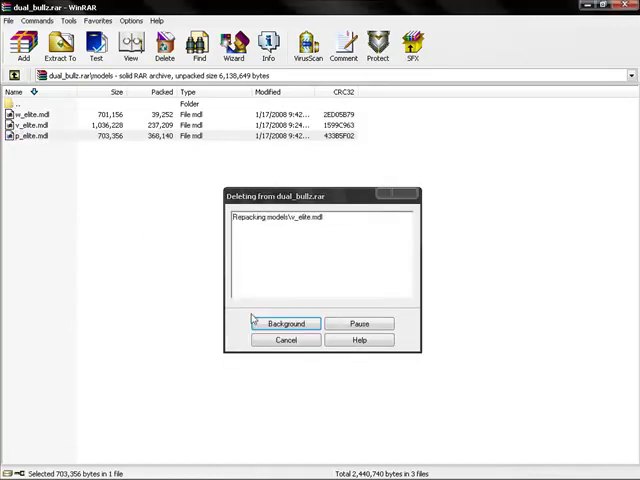
click(285, 323)
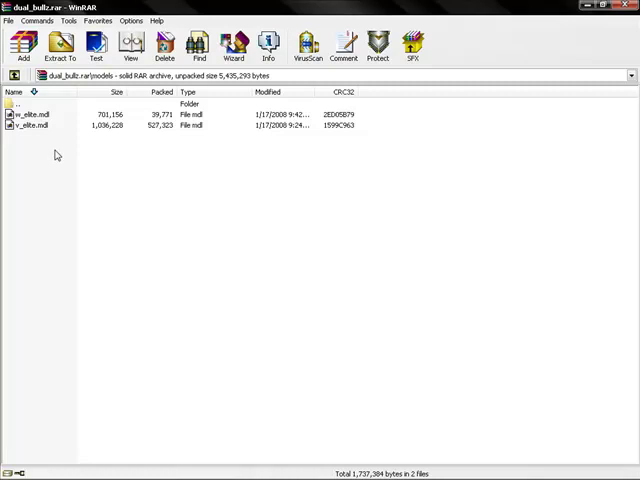
mouse_move(52, 150)
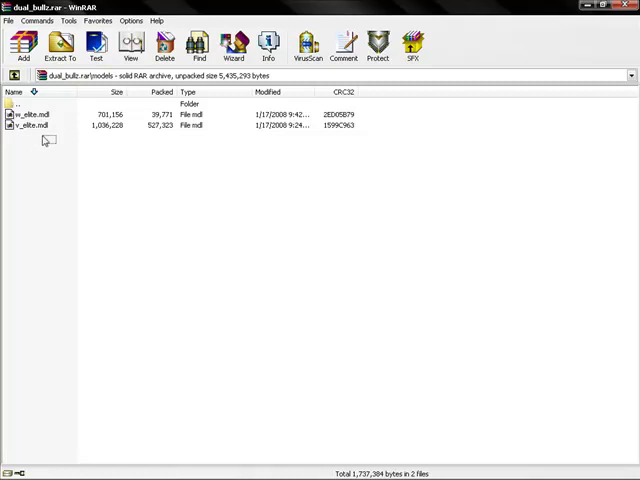
Extract w_elite.mdl and v_elite.mdl to C:\Counter Strike - Condition Zero\cstrike\models.
click(40, 120)
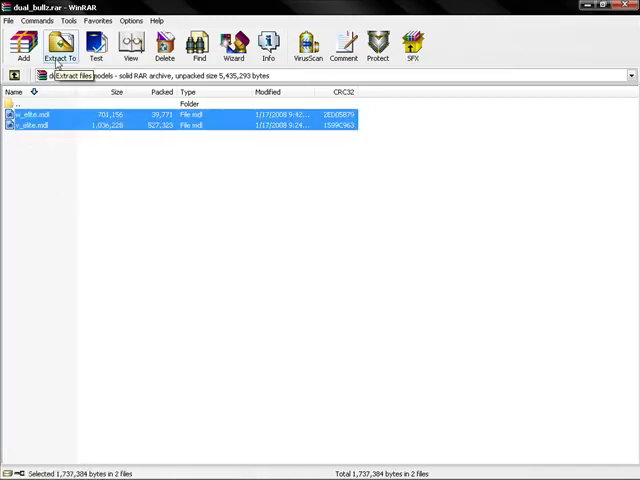
click(60, 44)
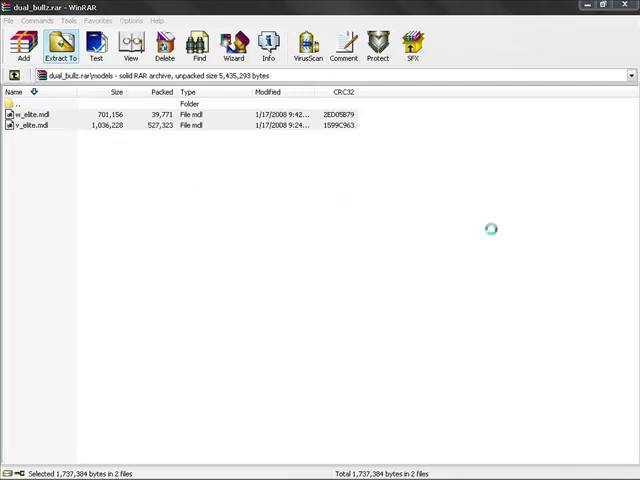
click(61, 44)
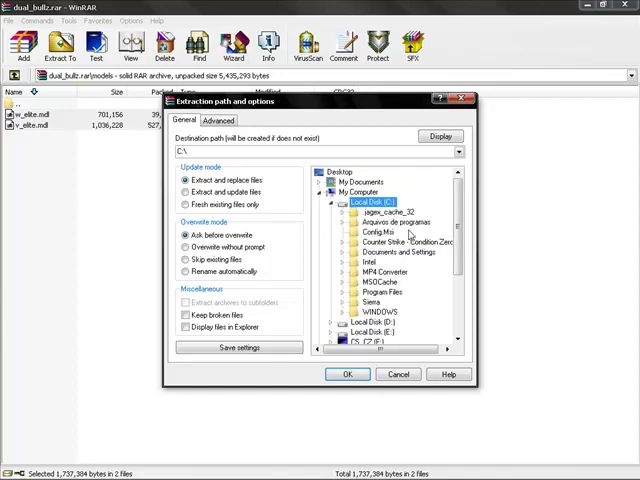
click(410, 241)
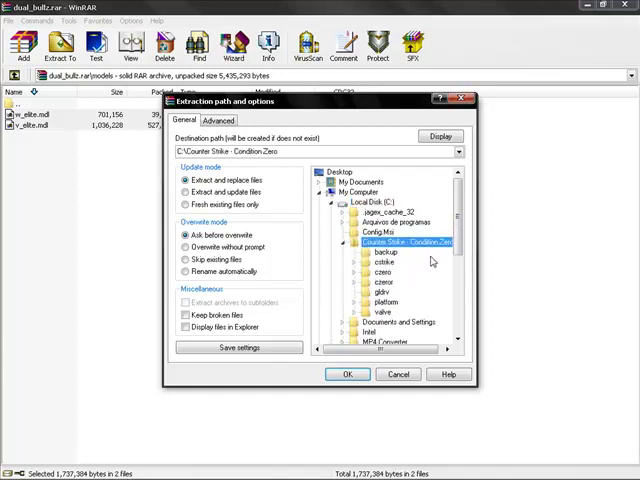
mouse_move(430, 262)
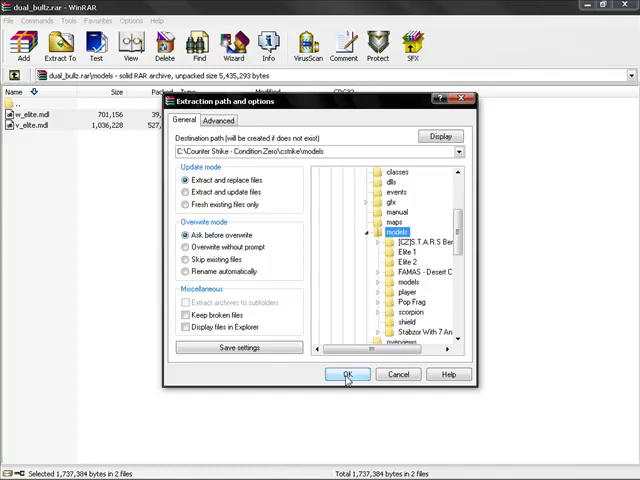
click(346, 374)
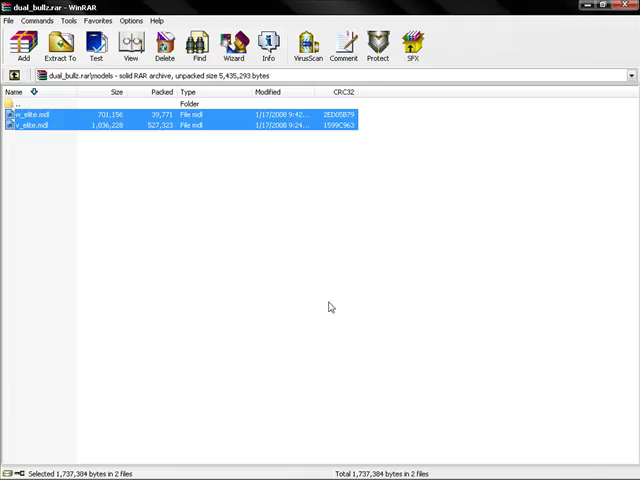
Start extracting the eight sound\weapons .wav files with cstrike as the destination.
click(320, 293)
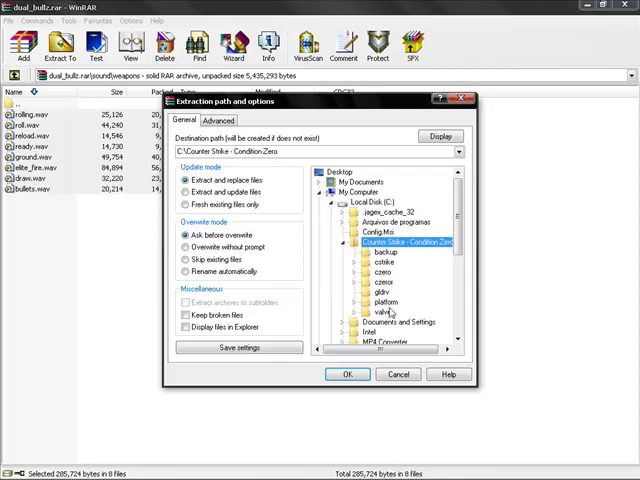
click(382, 262)
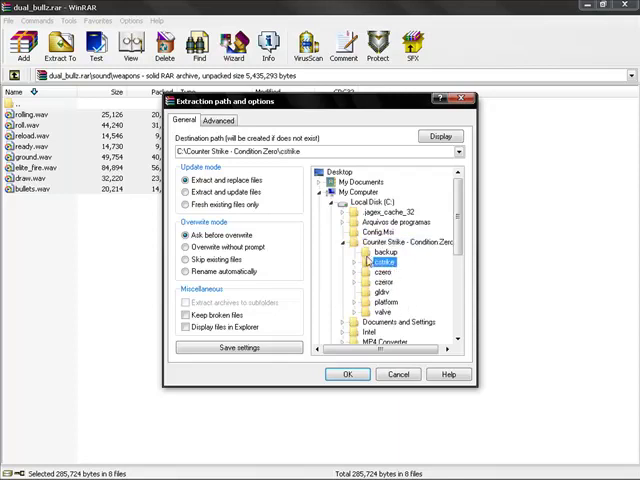